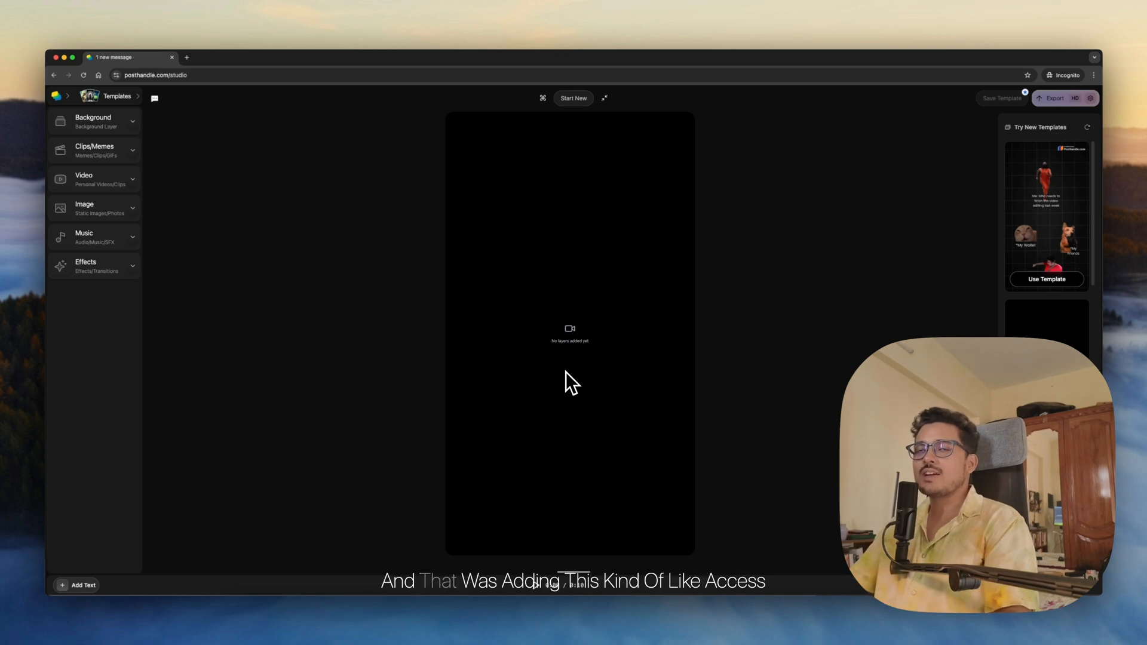
mouse_move(621, 330)
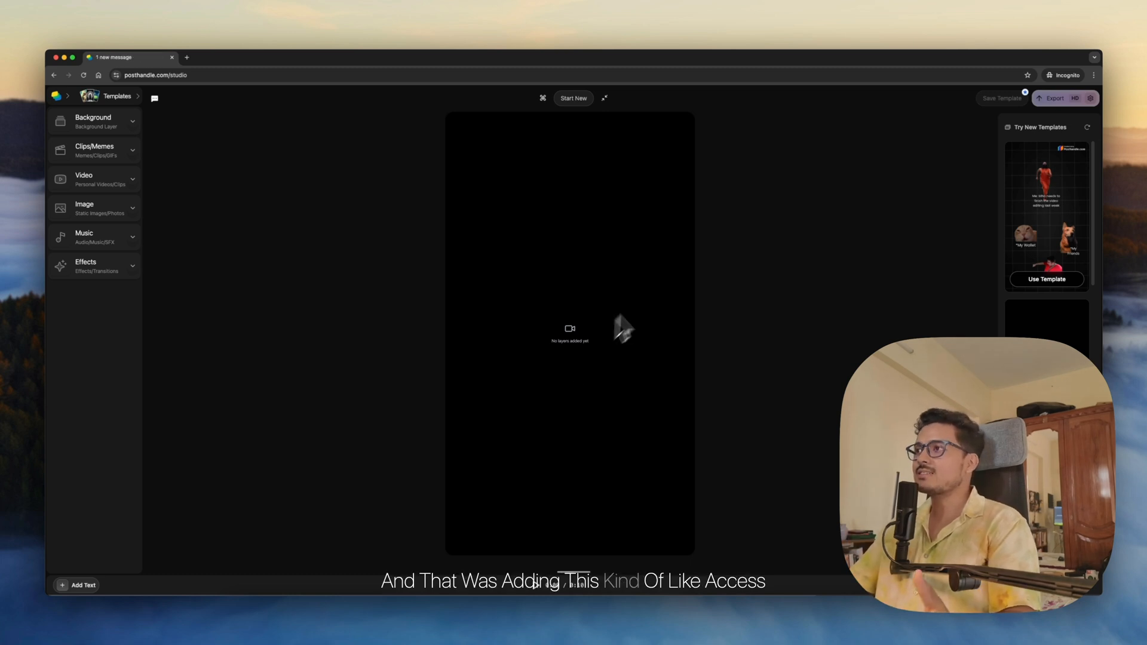
mouse_move(710, 267)
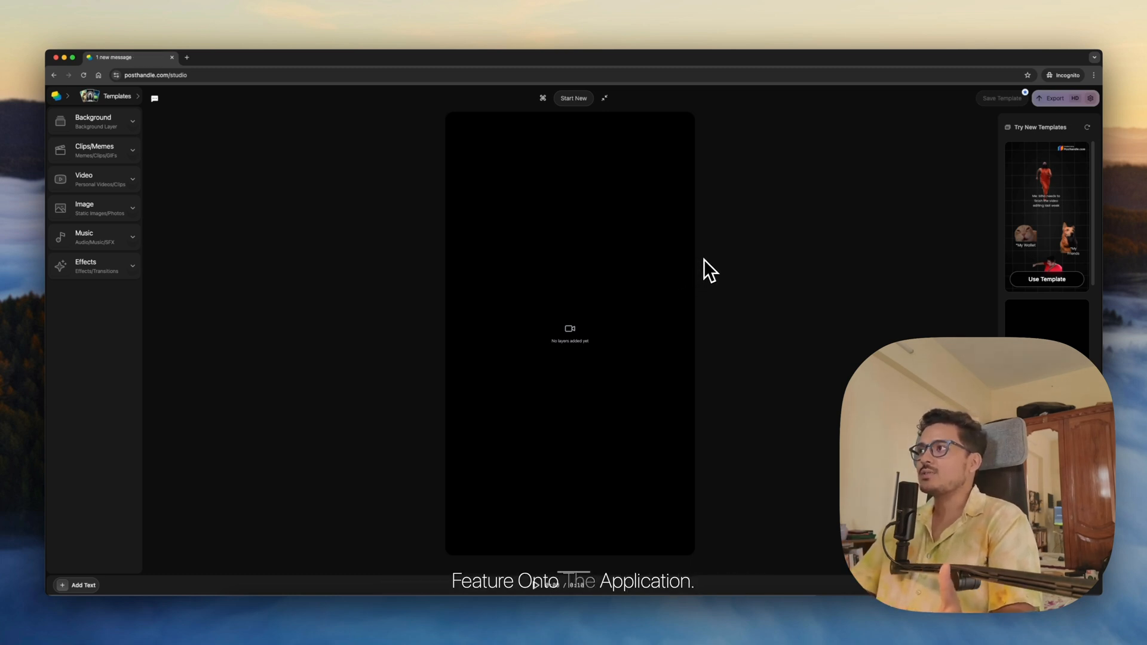
mouse_move(410, 165)
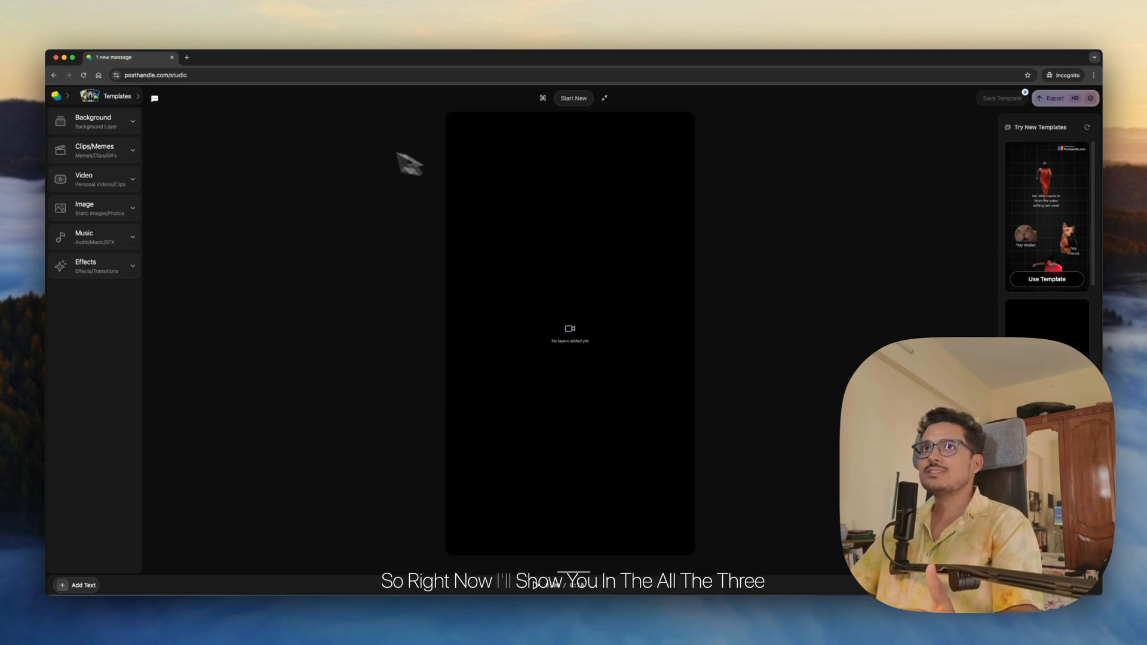
mouse_move(321, 161)
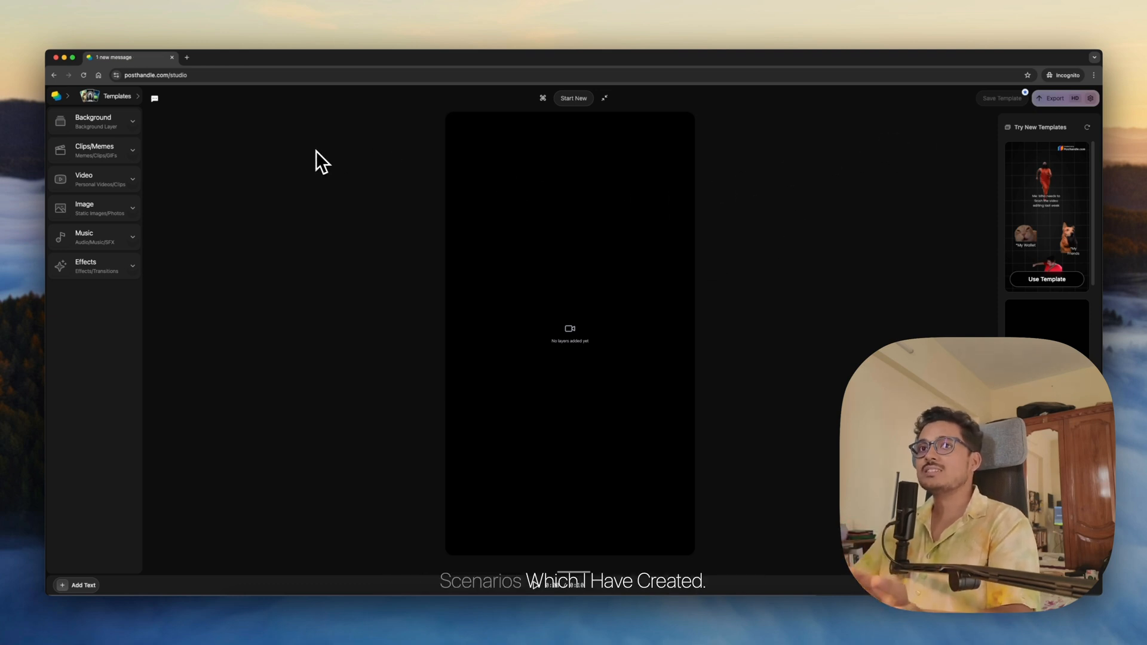
mouse_move(315, 300)
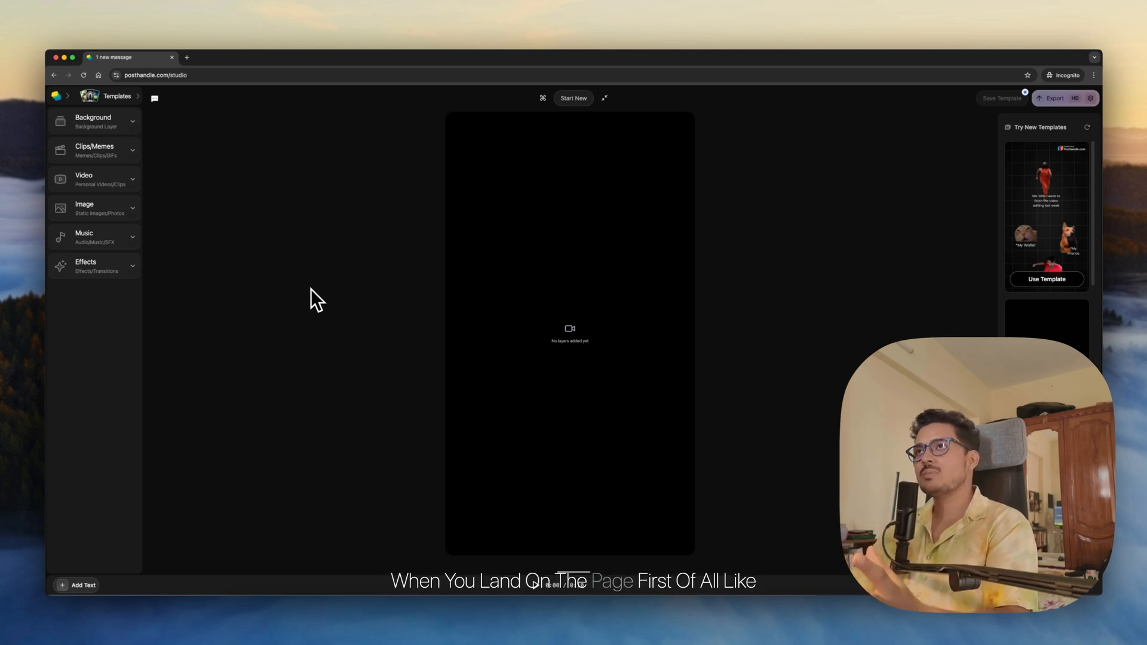
mouse_move(229, 144)
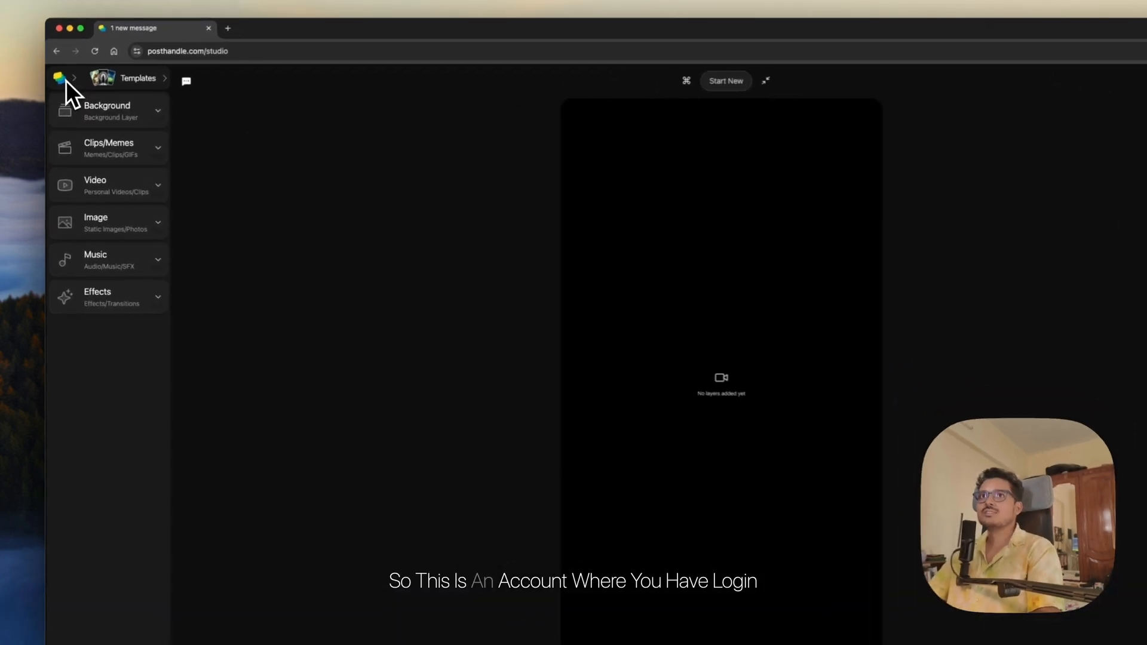
Step: Reveal the side menu with the Login option, then close it back to the empty studio
click(64, 78)
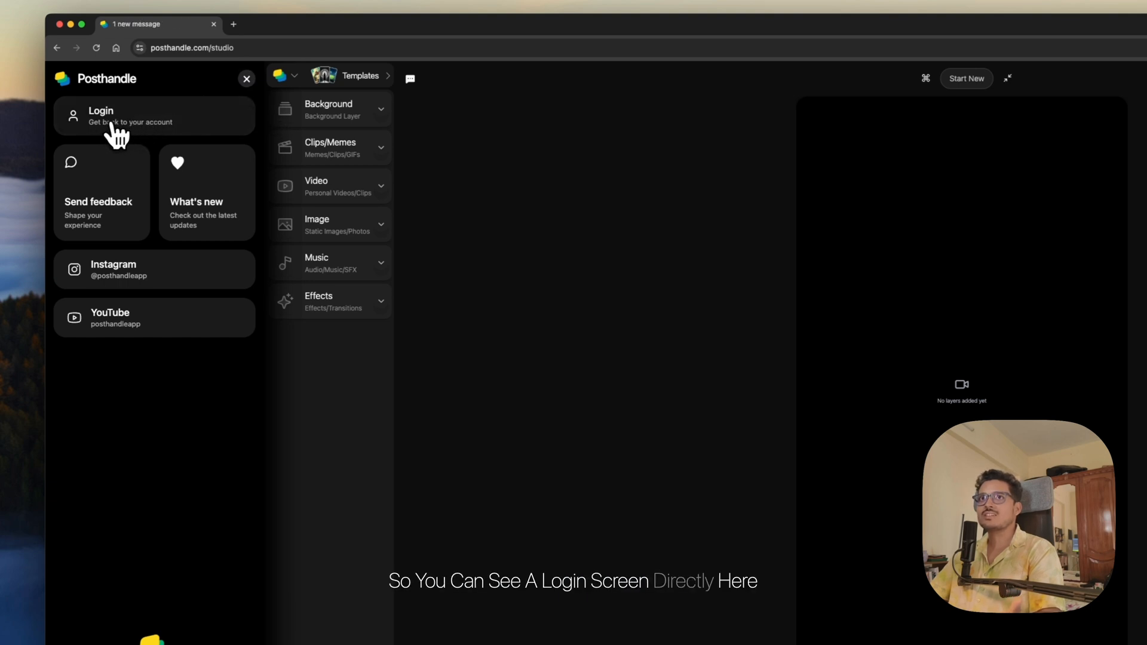
click(246, 79)
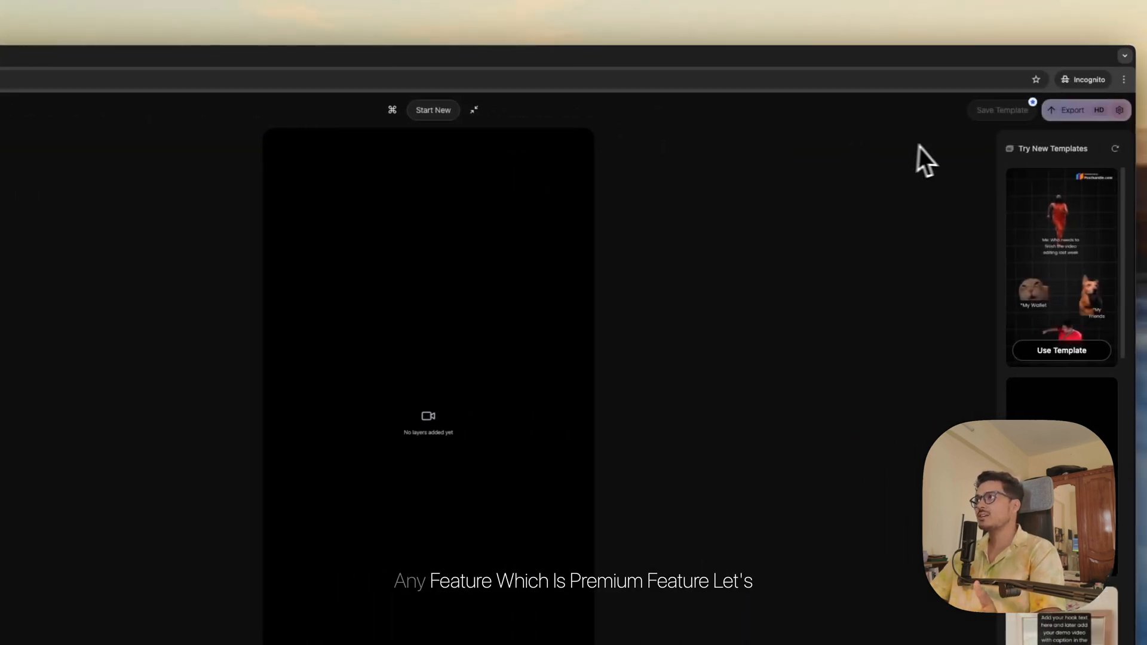
mouse_move(987, 128)
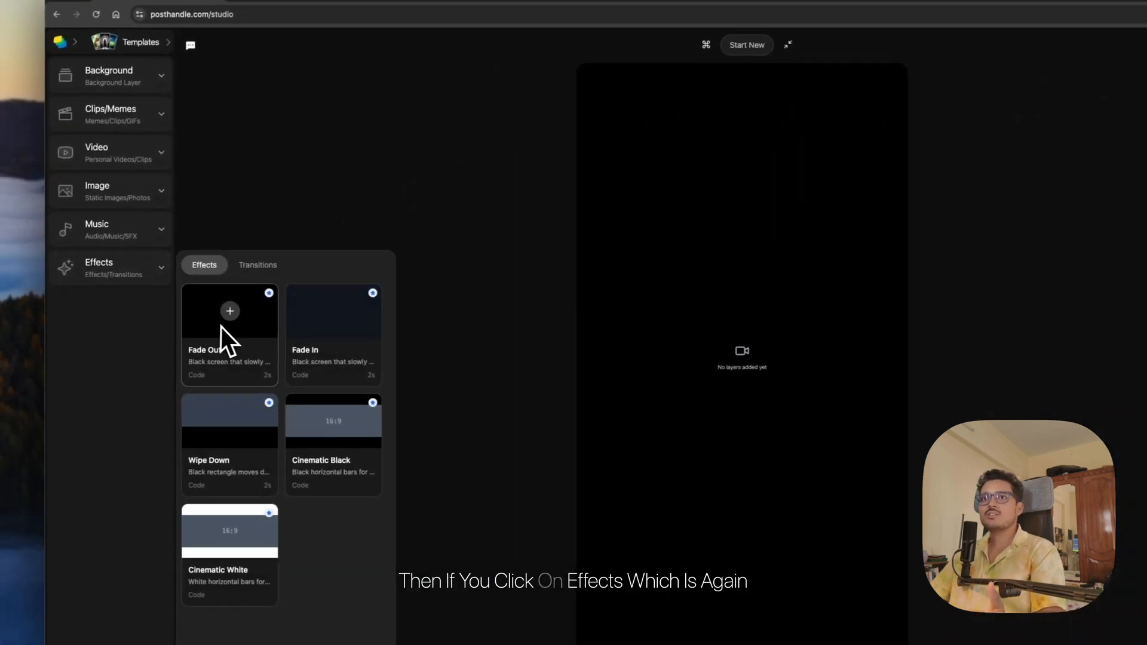
Step: Try adding the Fade Out effect and a music track, each blocked by the sign-in prompt
click(229, 310)
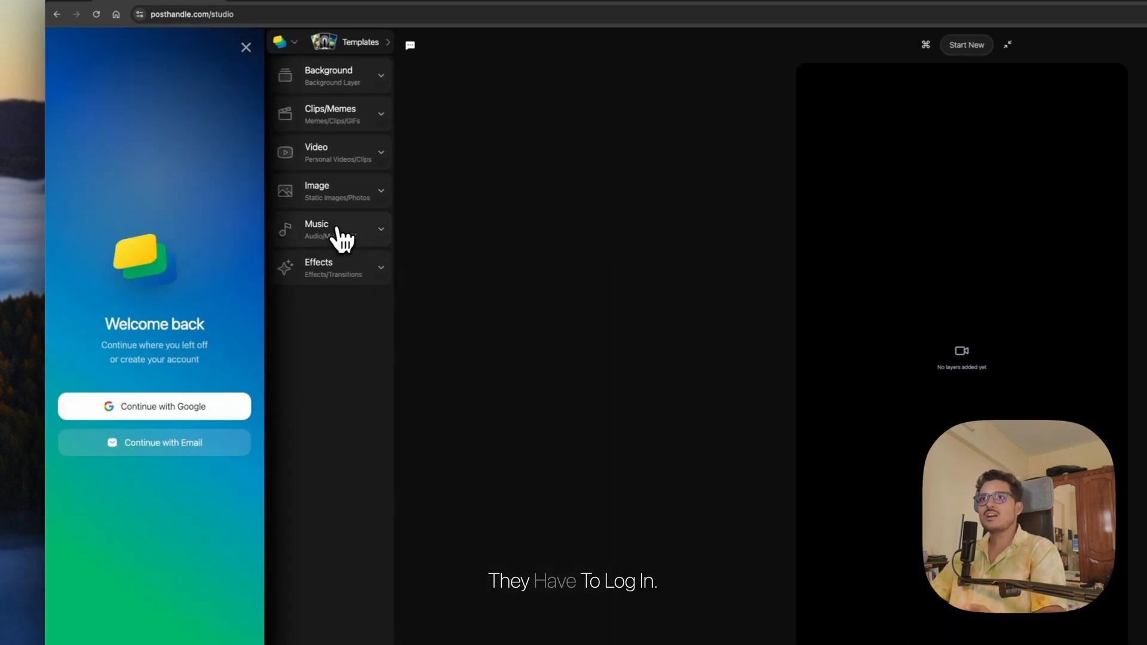
click(329, 229)
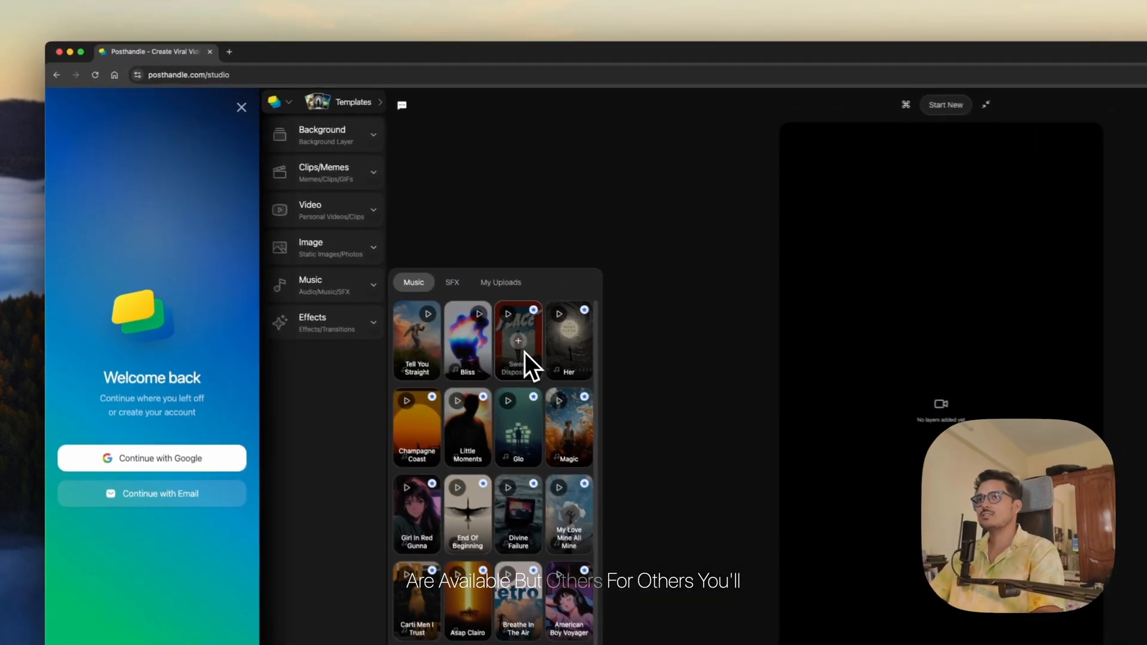
click(241, 106)
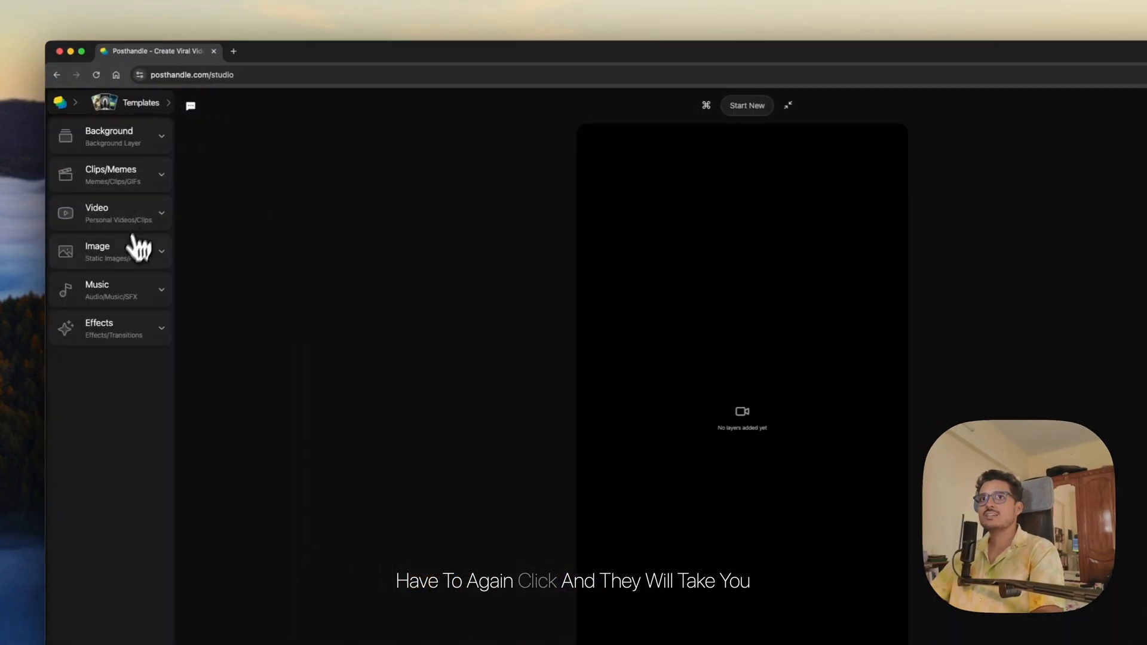
click(110, 289)
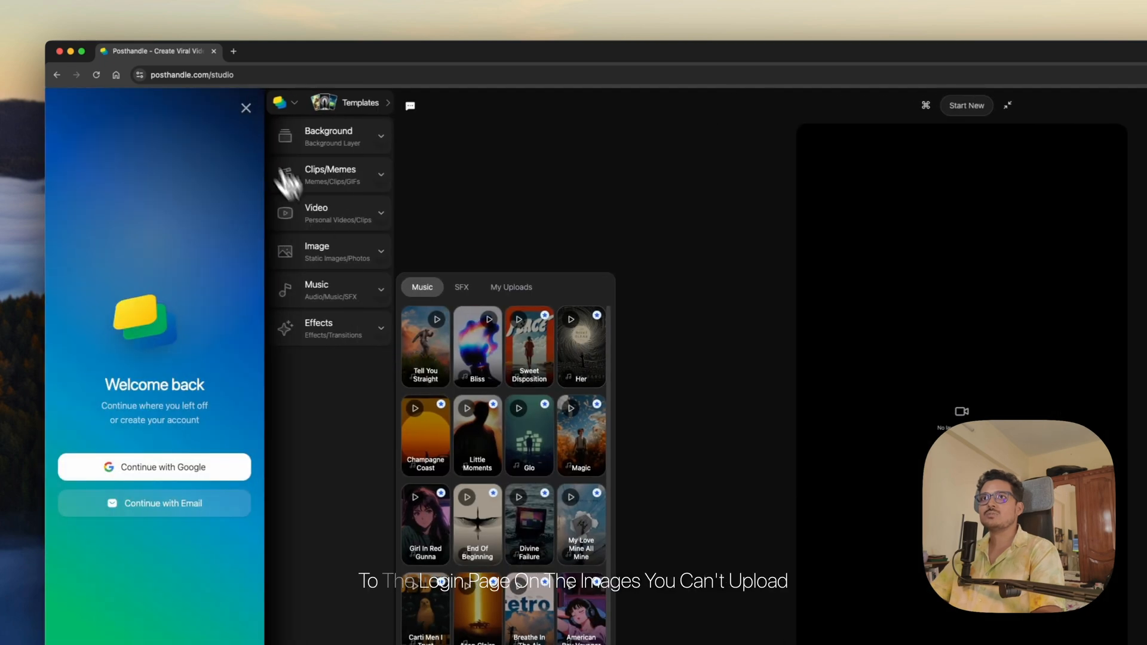
click(246, 108)
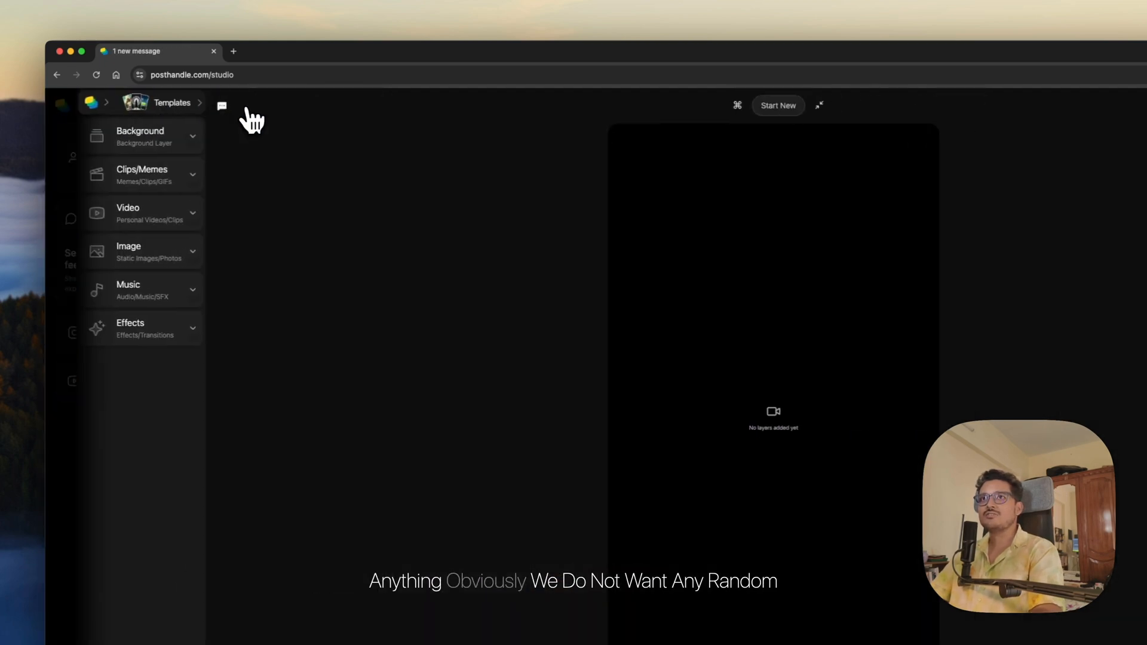
Step: Try Upload Image in the image library, hit the sign-in prompt, and dismiss it
click(143, 252)
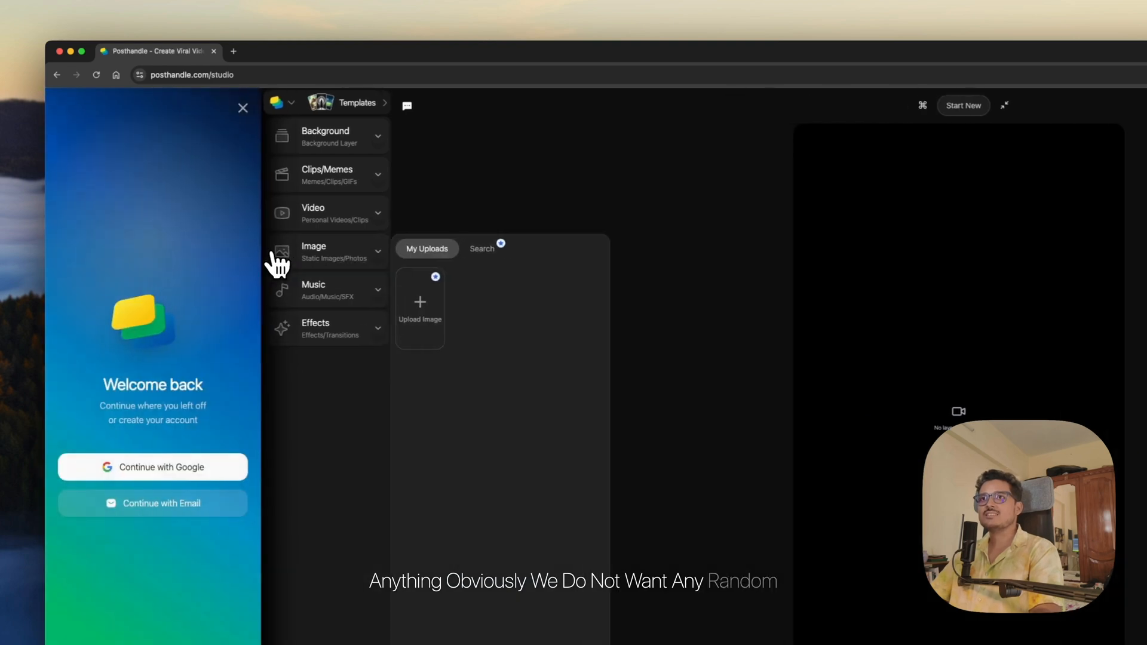
click(243, 108)
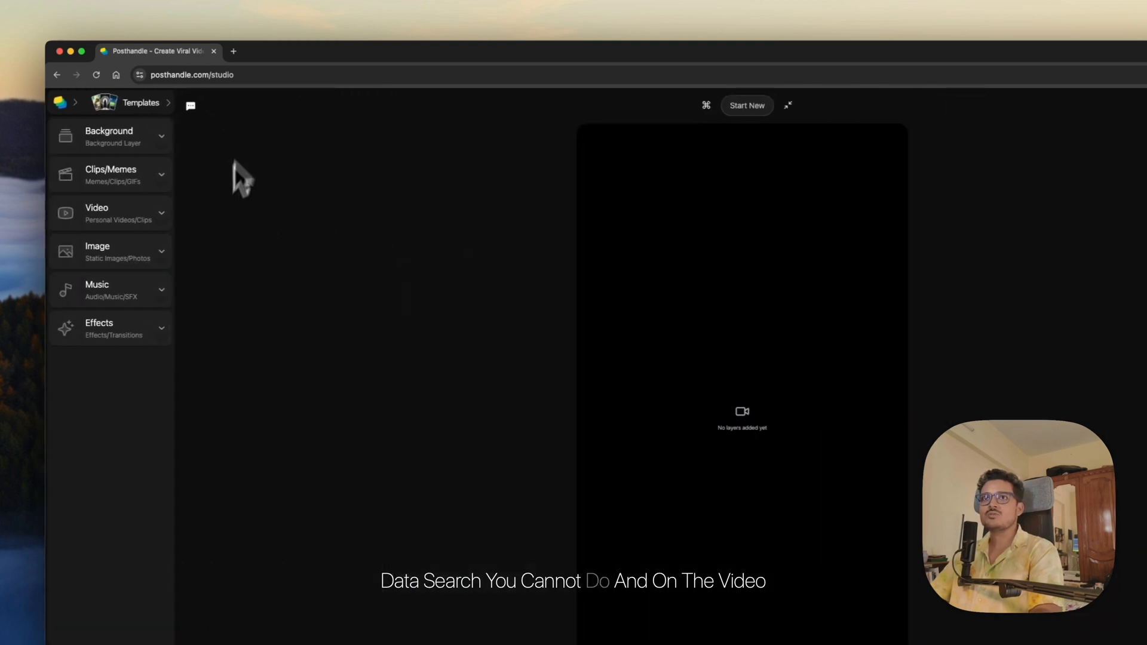
Step: Browse the AI UGC videos and memes libraries, including their uploads sections, as a signed-out user
click(95, 213)
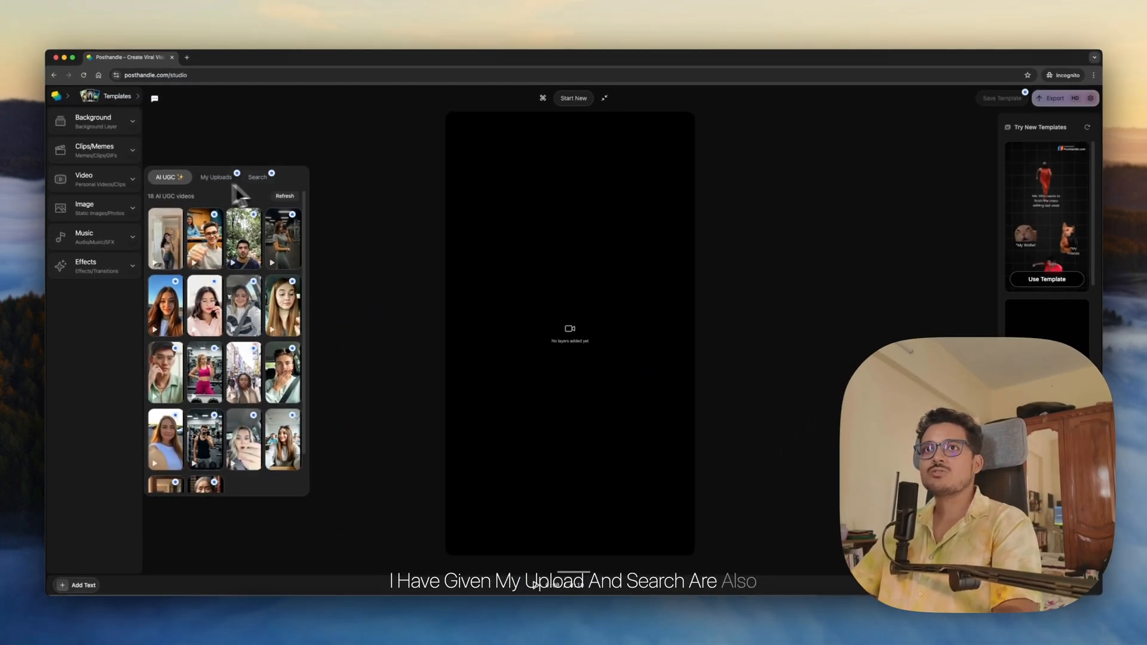
click(94, 151)
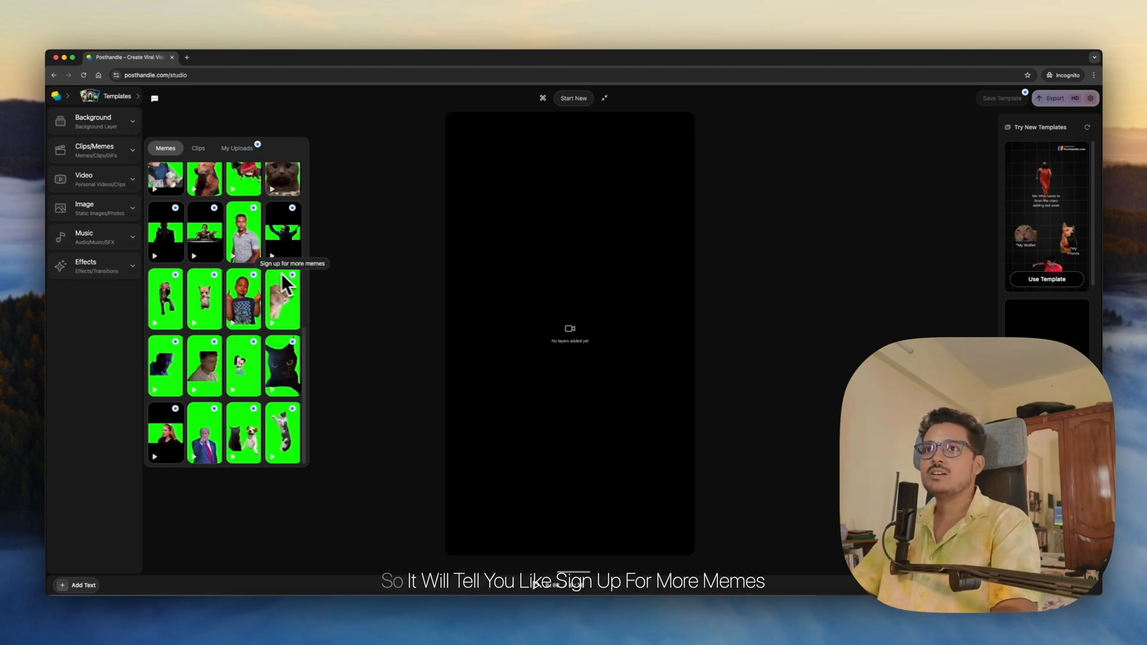
scroll(down, 3)
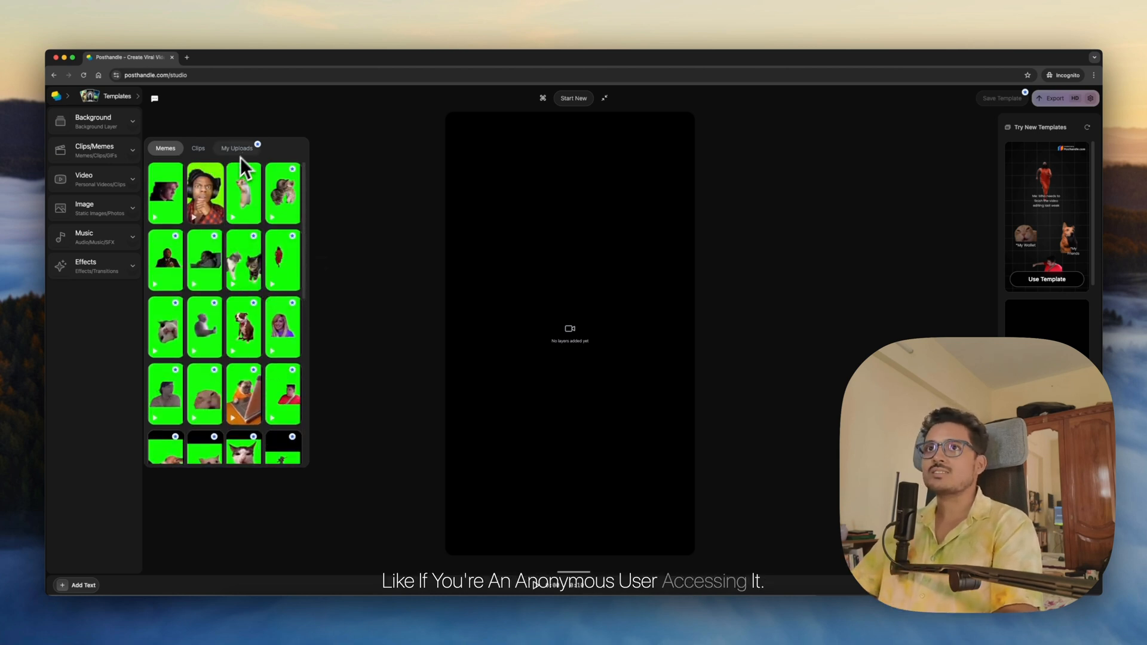
click(108, 117)
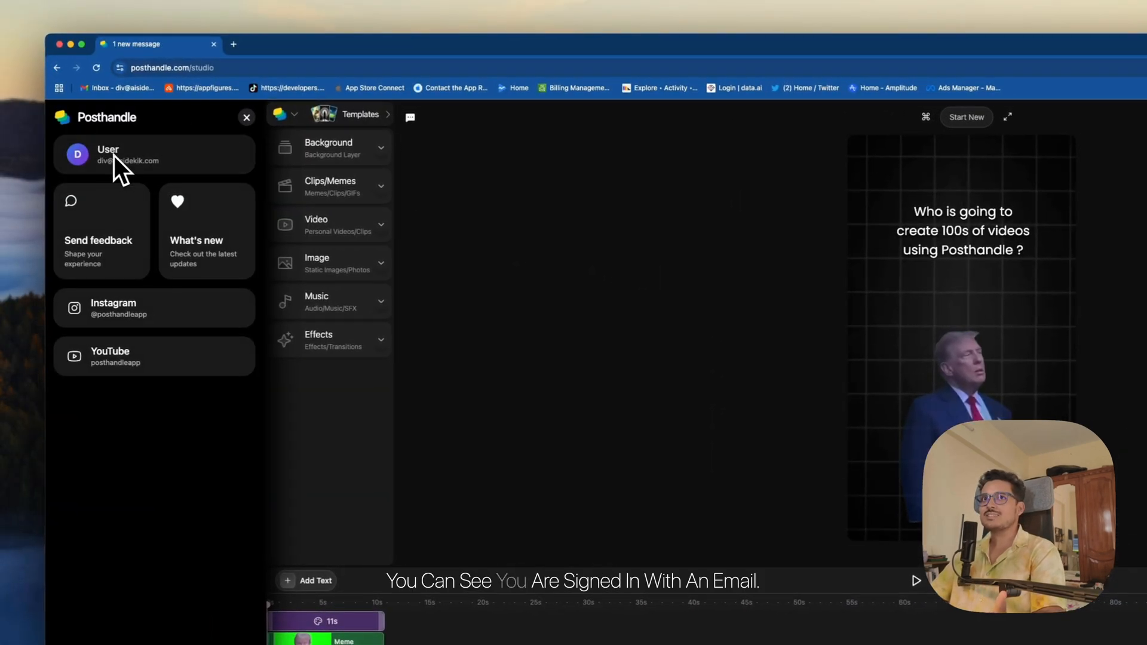
mouse_move(288, 181)
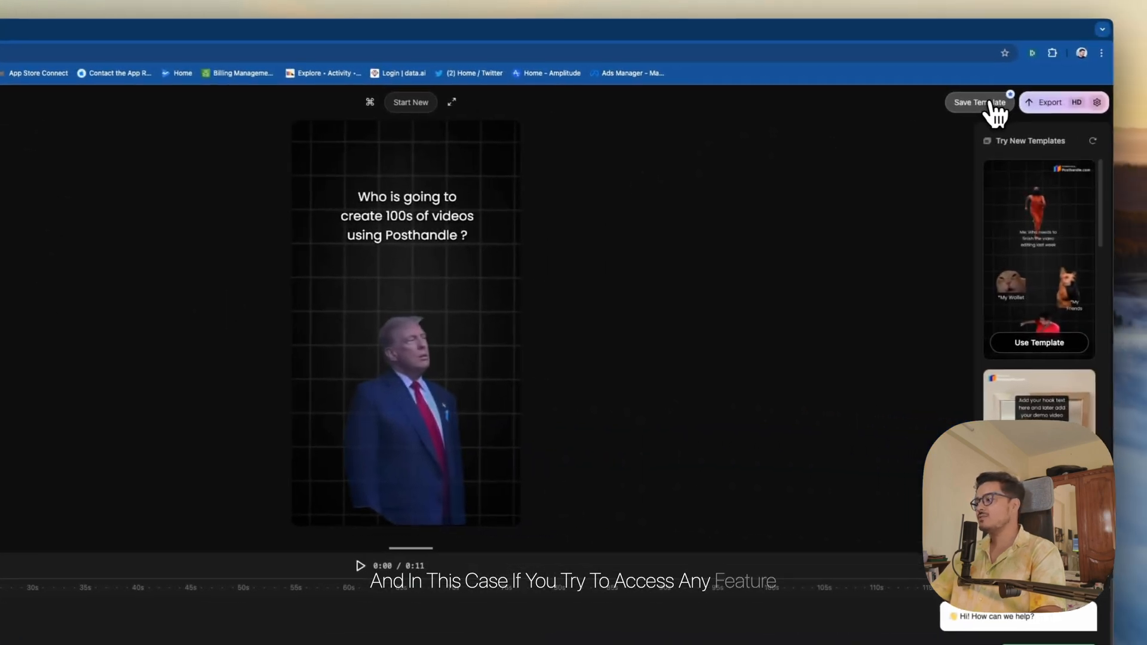
Step: Save the meme project as a template, hitting the $14.99/month Pro paywall, dismiss it and trigger it again
click(978, 102)
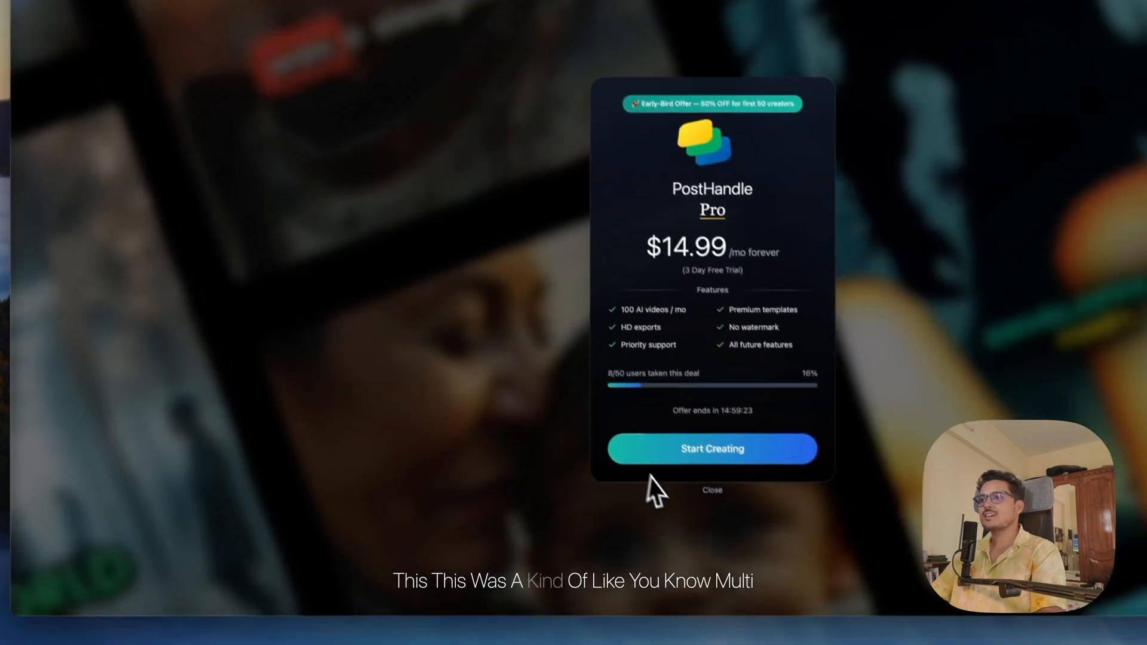
click(712, 490)
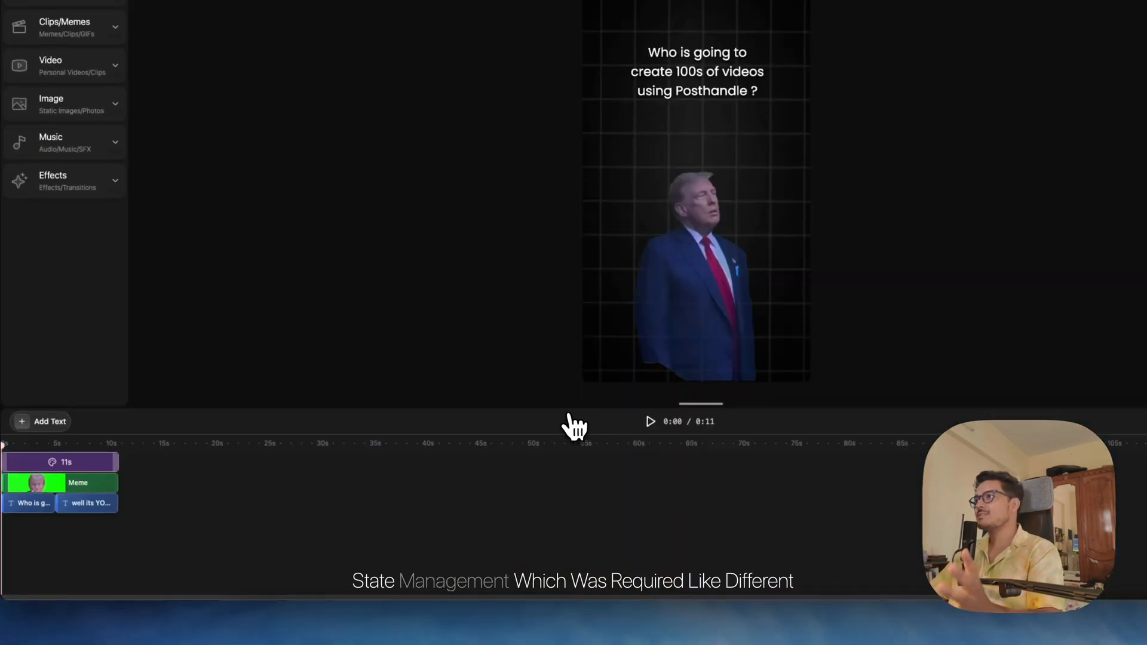
click(50, 142)
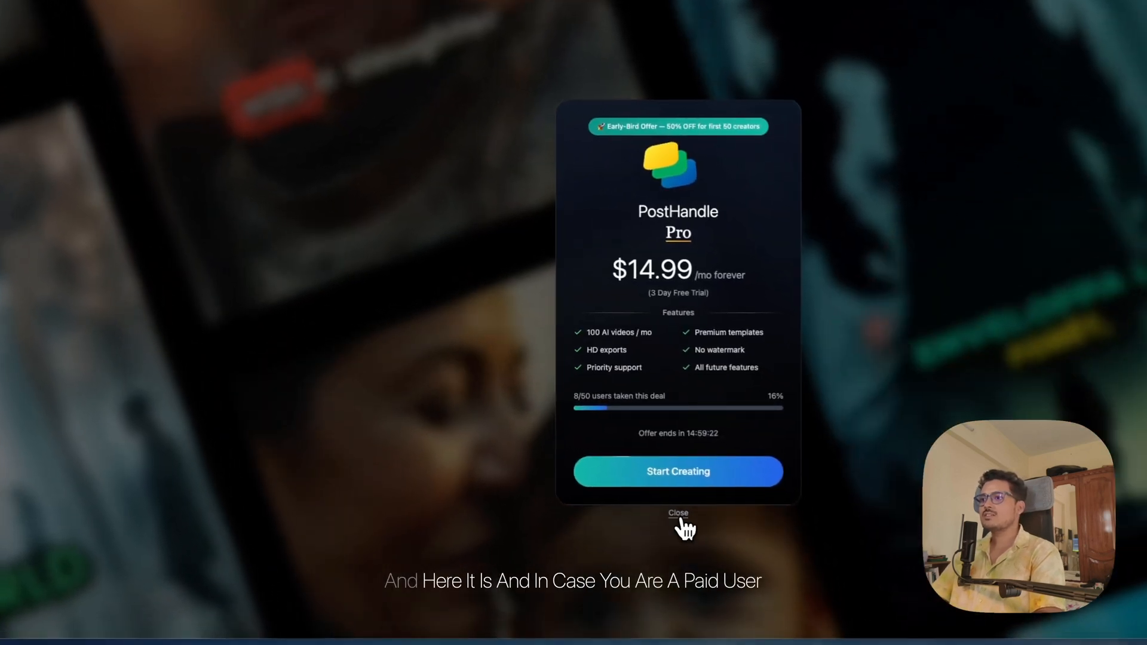
Step: Dismiss the Pro offer and, on the paid account, add two Fade Out effects to the timeline
click(678, 516)
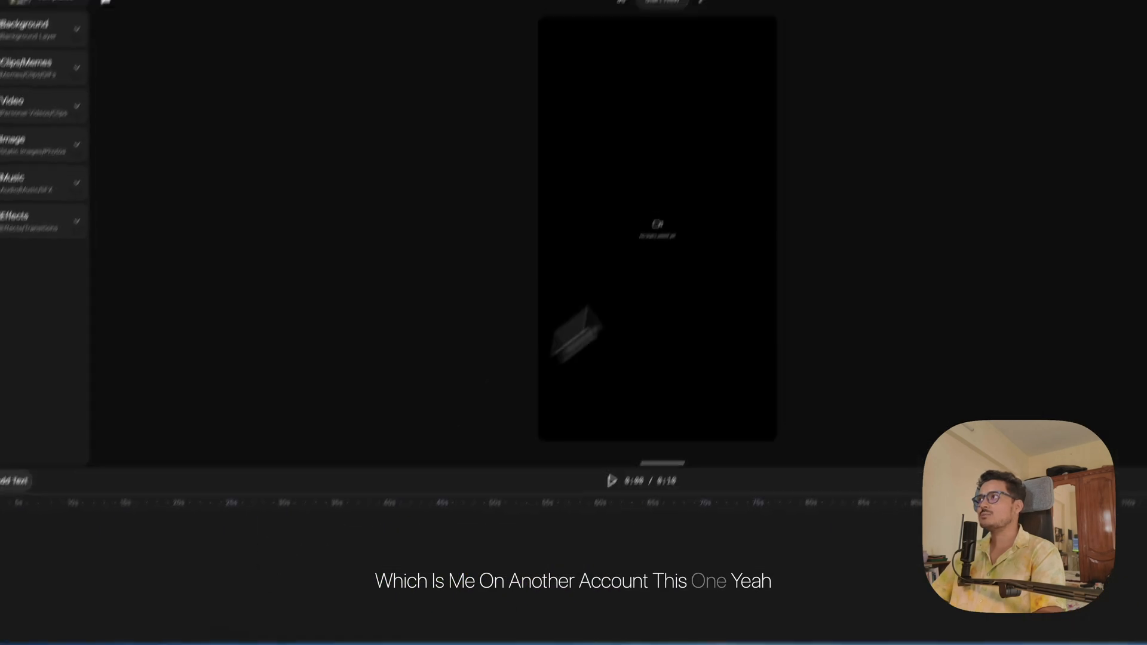
click(99, 269)
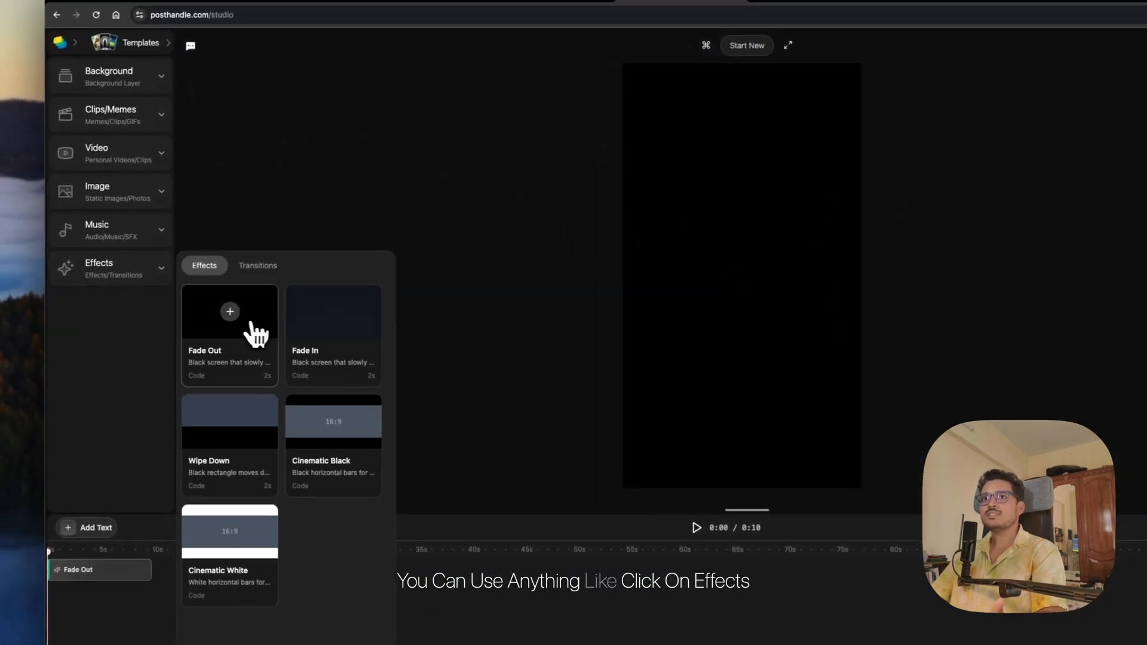
click(97, 225)
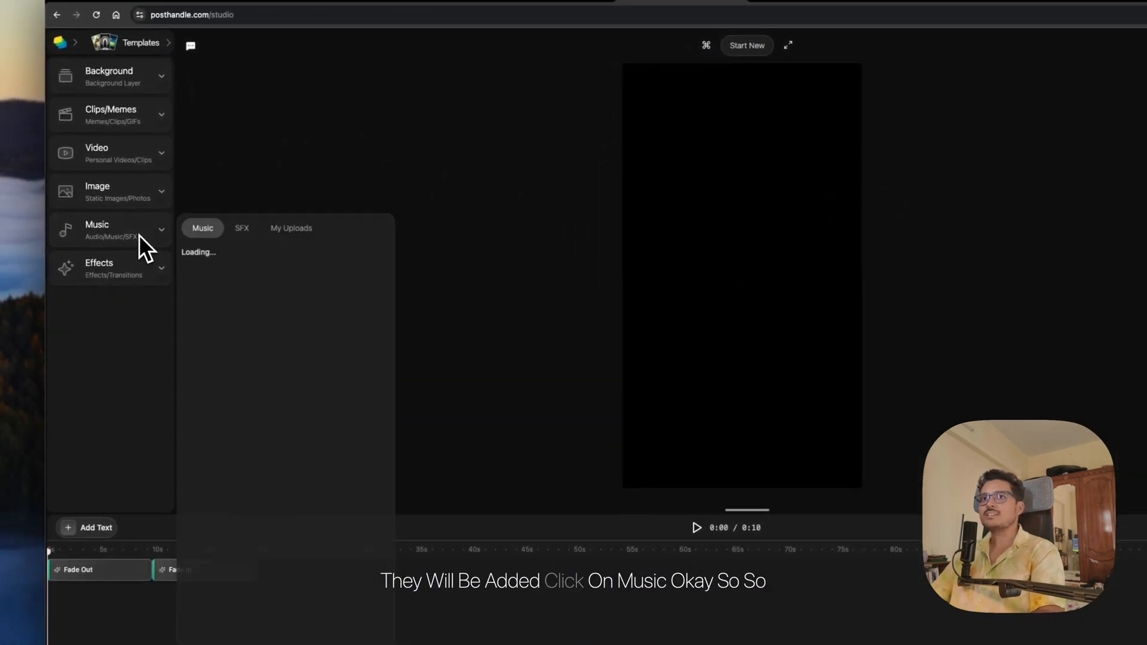